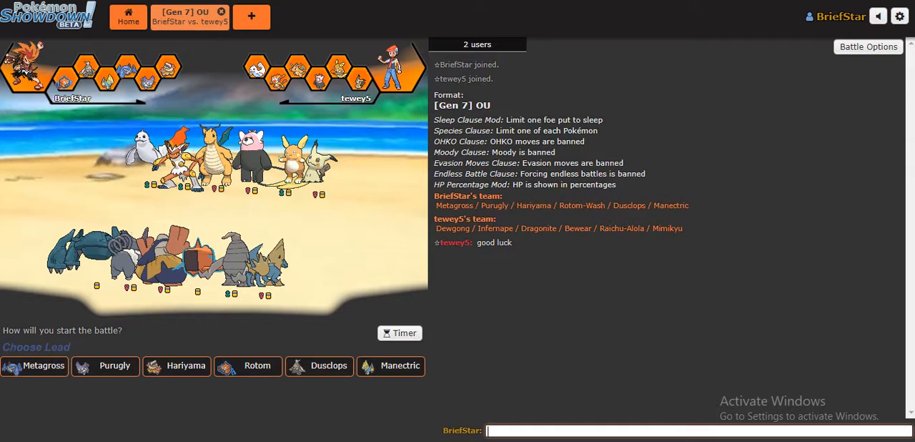
# Send 'glhf' in the battle chat at team preview.
pyautogui.write('glhf')
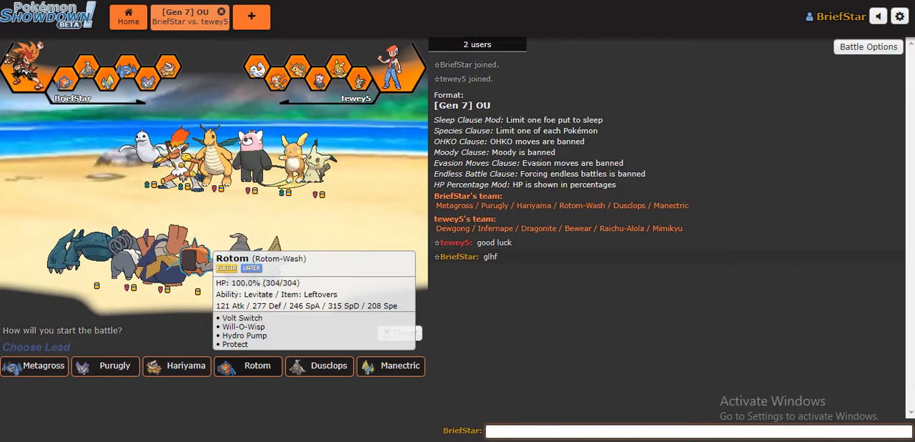
# Lead with Rotom, then Volt Switch with Rotom and Manectric.
pyautogui.click(256, 366)
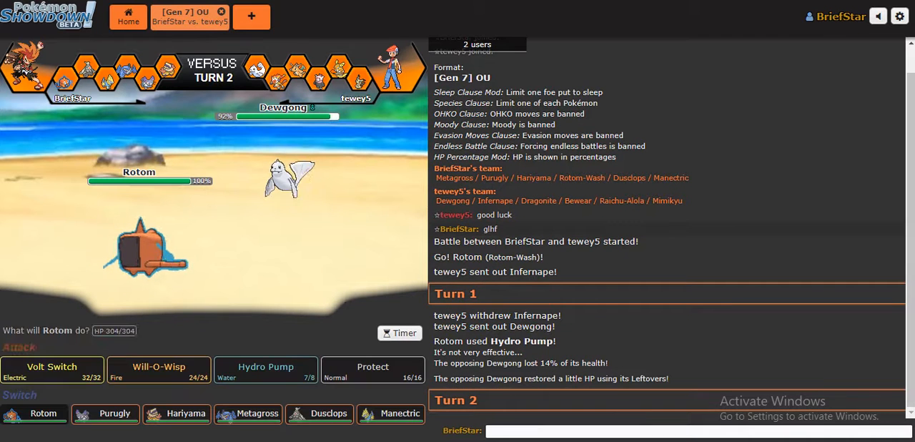
pyautogui.click(51, 369)
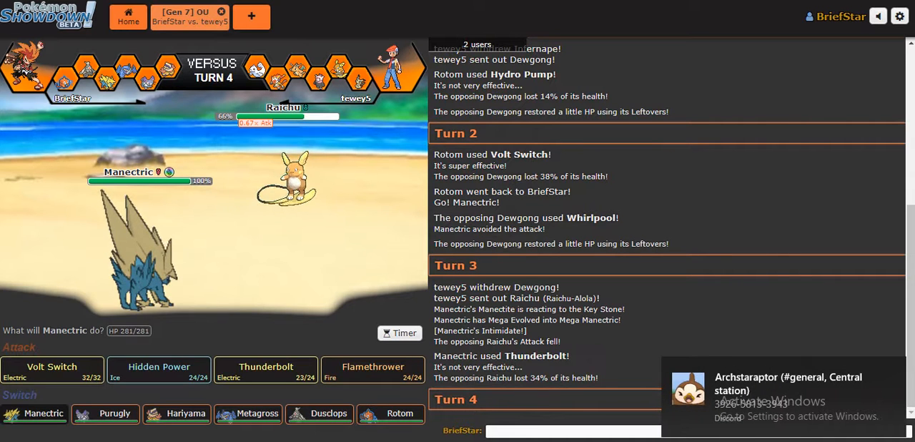
pyautogui.click(52, 370)
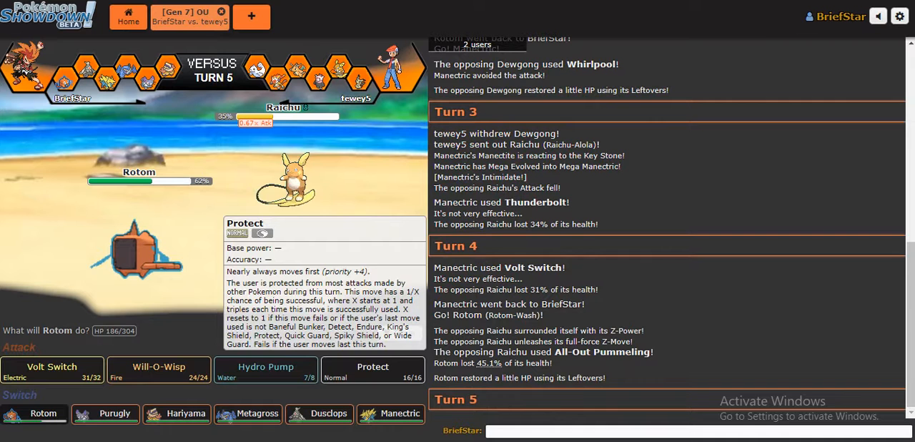
pyautogui.moveTo(266, 370)
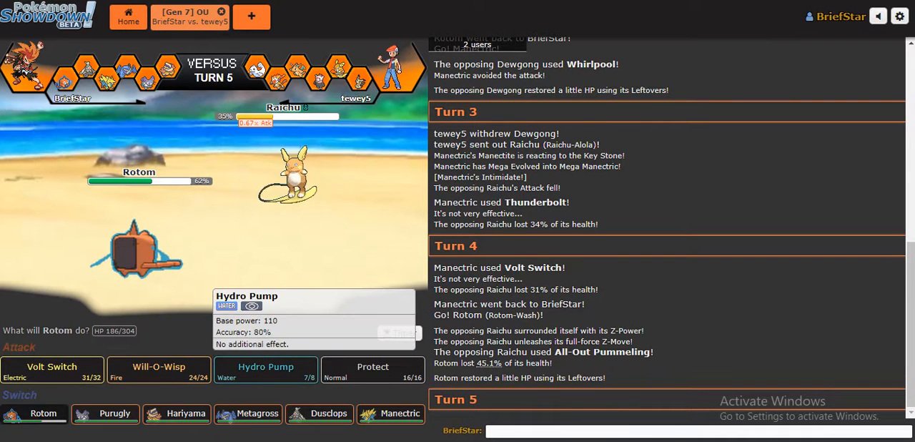
# Have Rotom use Protect, then hit Raichu with Purugly's U-turn.
pyautogui.click(372, 371)
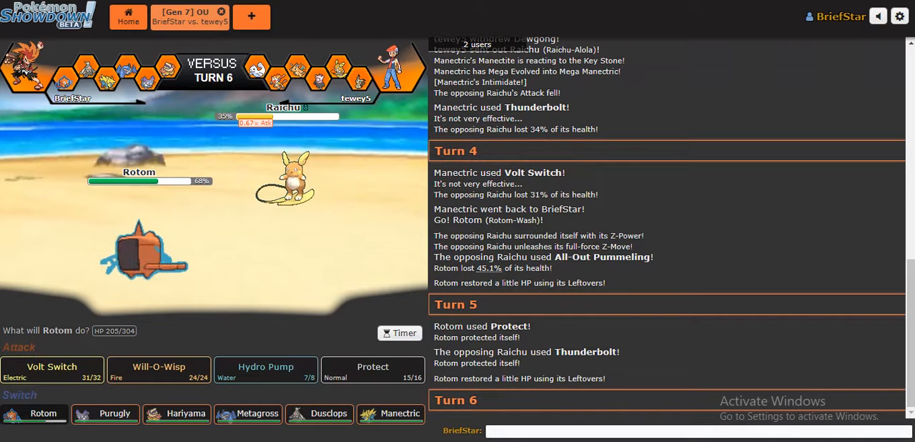
pyautogui.moveTo(52, 370)
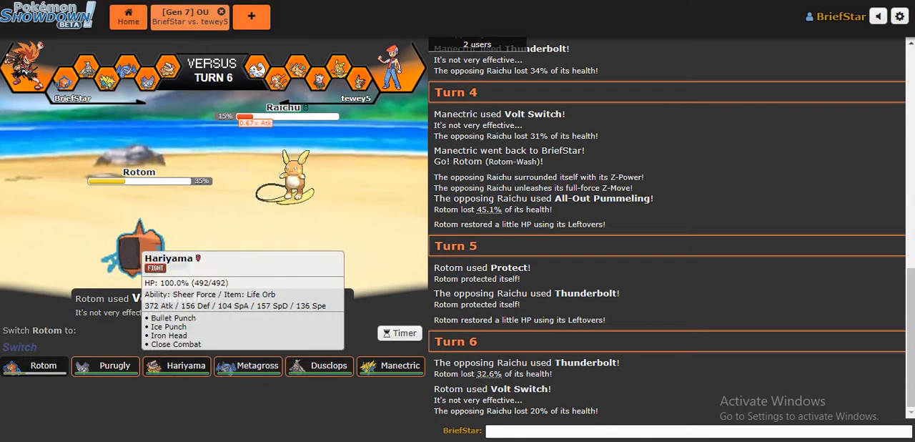
pyautogui.moveTo(105, 365)
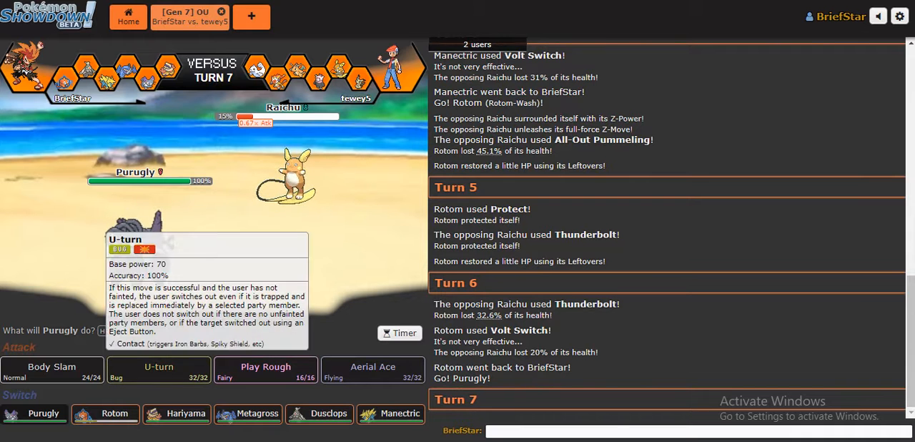
pyautogui.click(159, 370)
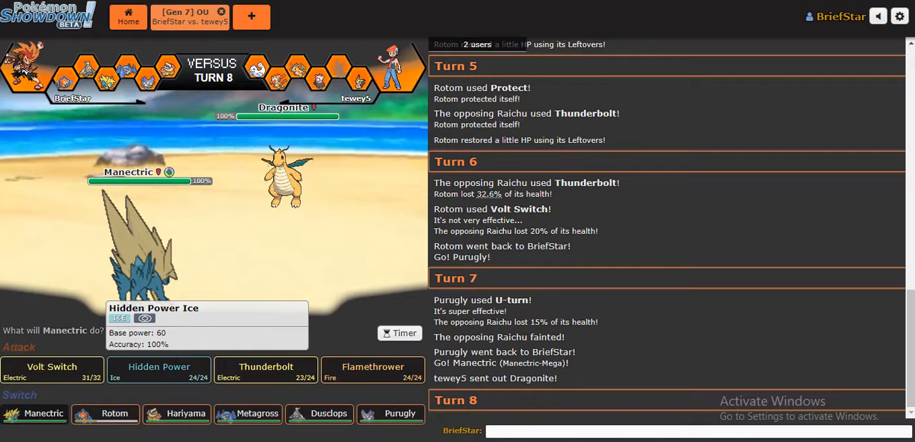
# Attack Dragonite with Manectric's Hidden Power, then Purugly's Body Slam.
pyautogui.click(159, 371)
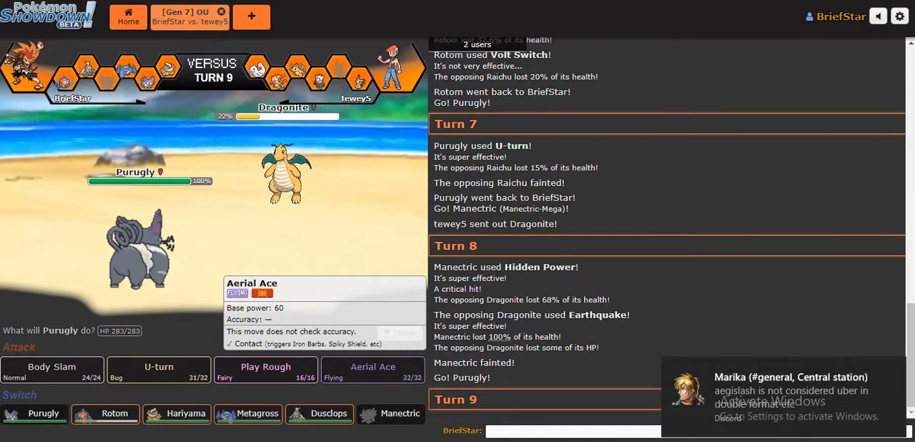
pyautogui.moveTo(265, 370)
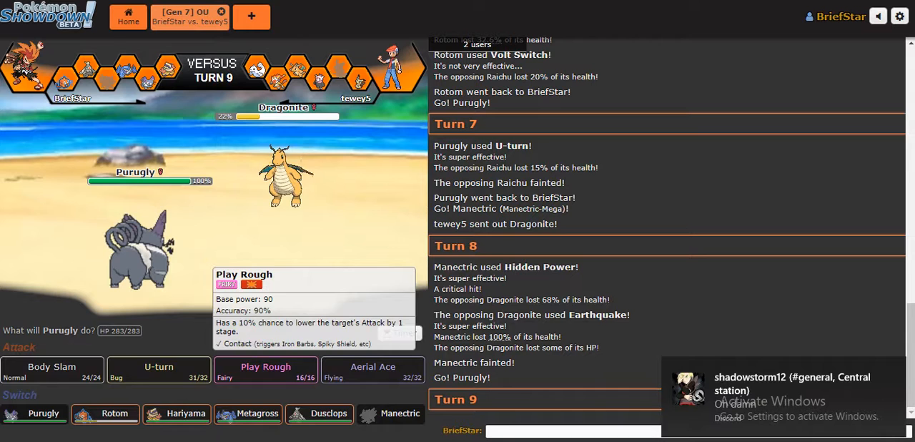
pyautogui.click(265, 370)
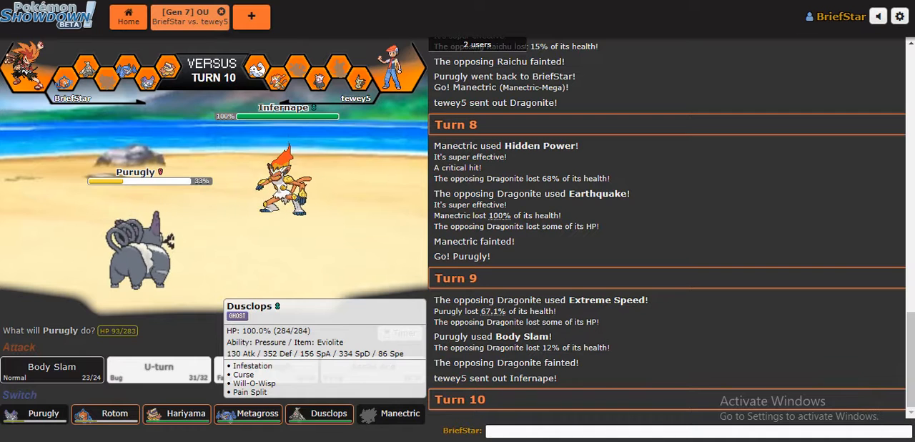
# Switch Purugly out for Dusclops and use Will-O-Wisp on Mimikyu twice.
pyautogui.click(328, 413)
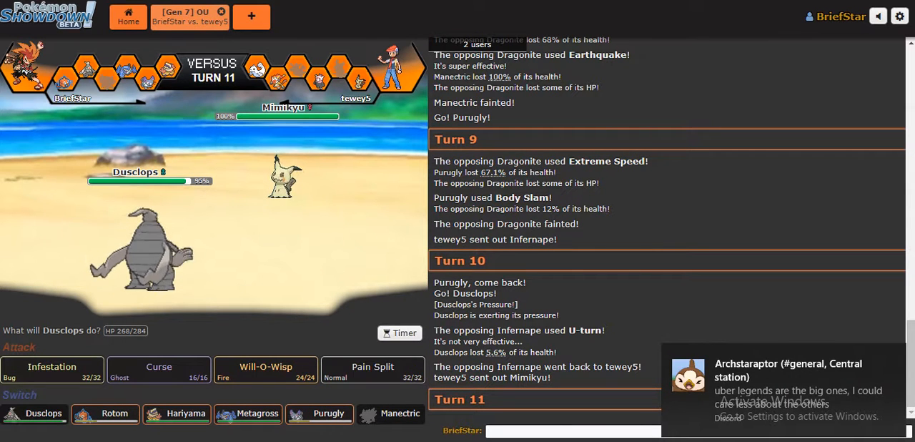
pyautogui.click(265, 367)
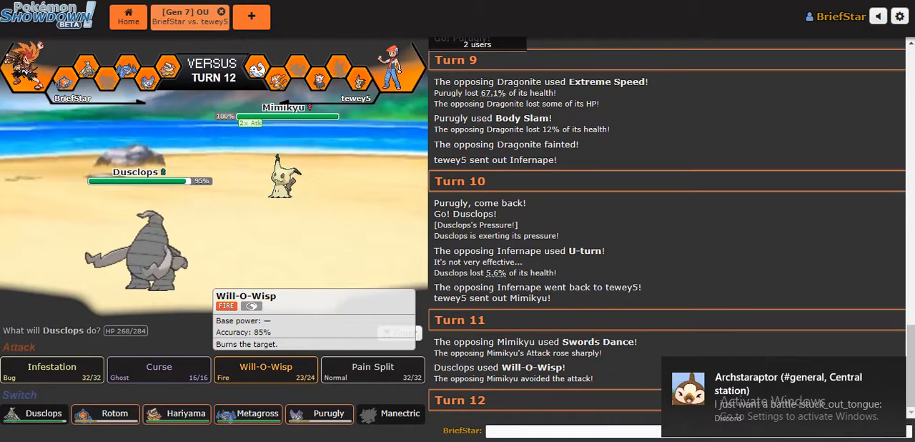
pyautogui.click(265, 370)
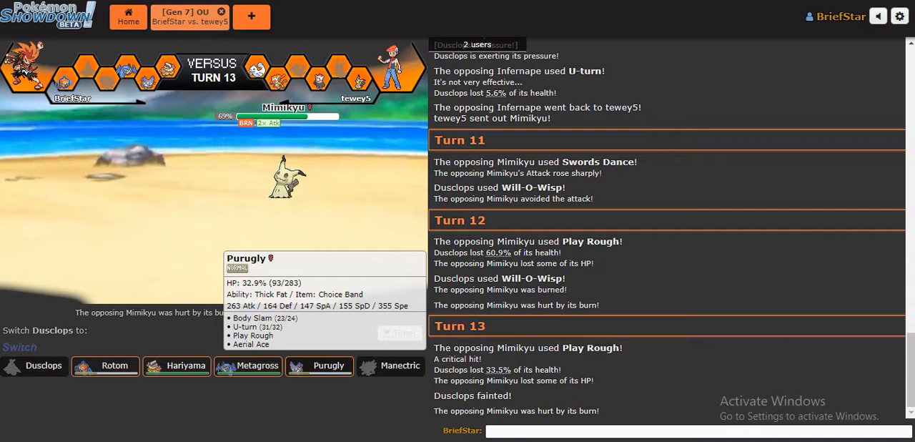
# Send Purugly back in after Dusclops faints and attack Mimikyu.
pyautogui.click(319, 365)
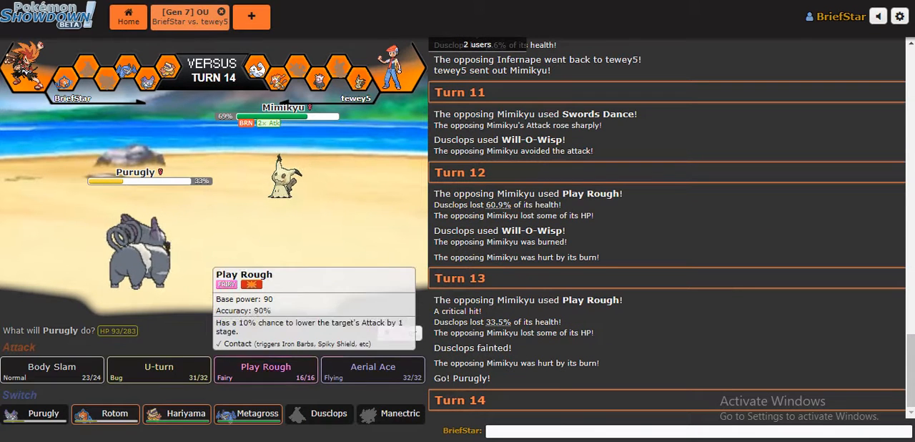
pyautogui.click(159, 369)
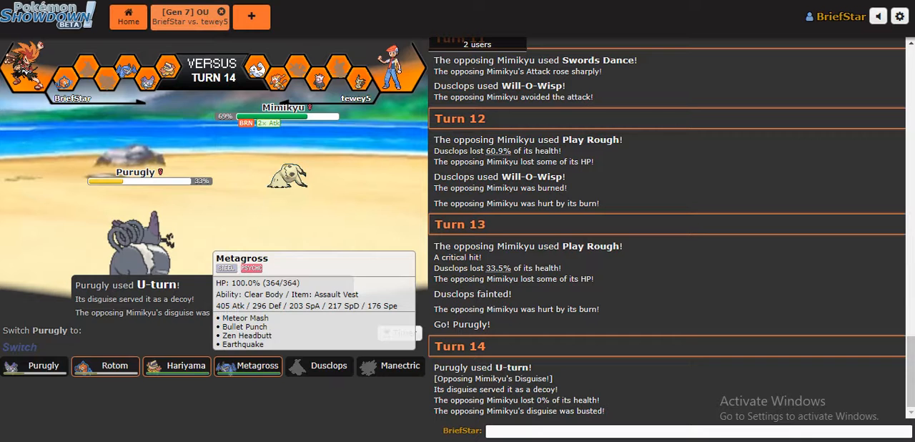
# Switch in Metagross and knock out Mimikyu with Zen Headbutt.
pyautogui.click(248, 366)
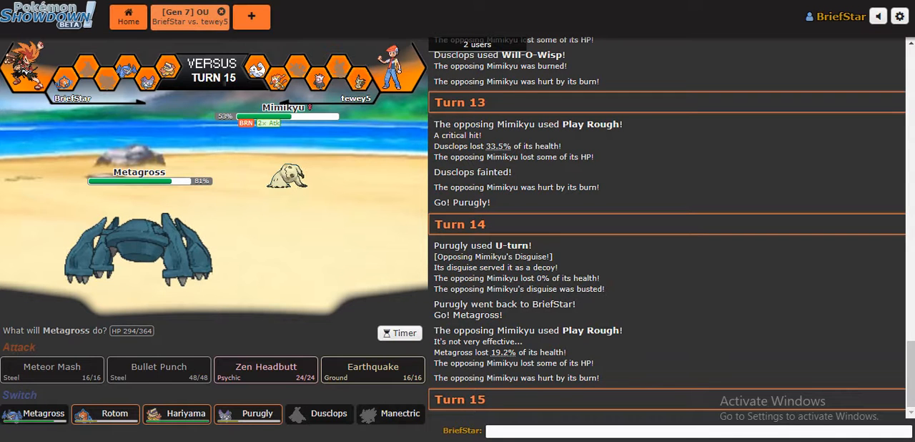
pyautogui.moveTo(265, 370)
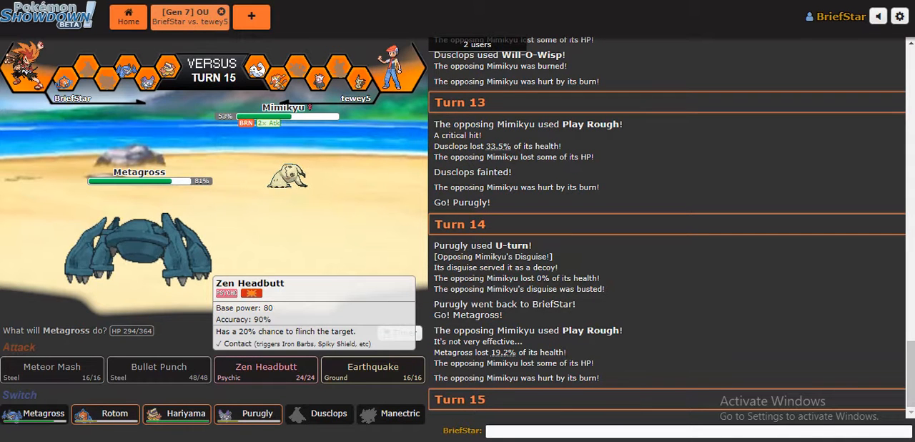
pyautogui.click(266, 371)
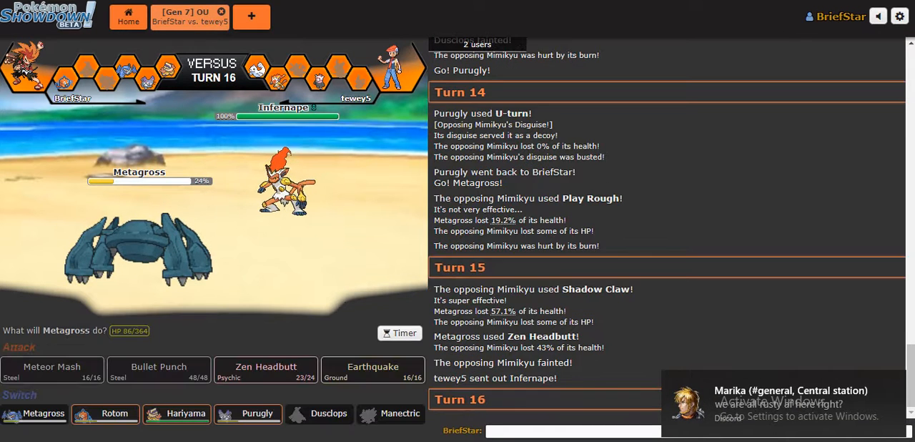
pyautogui.moveTo(265, 367)
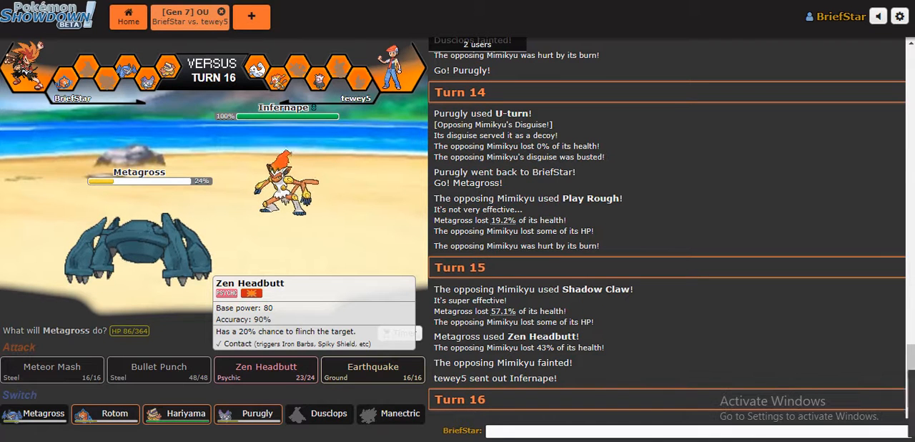
pyautogui.moveTo(105, 413)
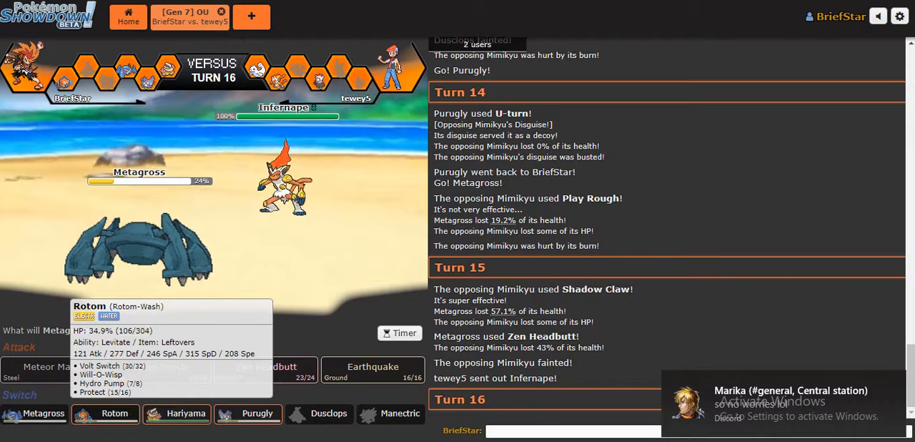
# Swap Metagross out for Rotom and have Rotom use Protect.
pyautogui.click(113, 414)
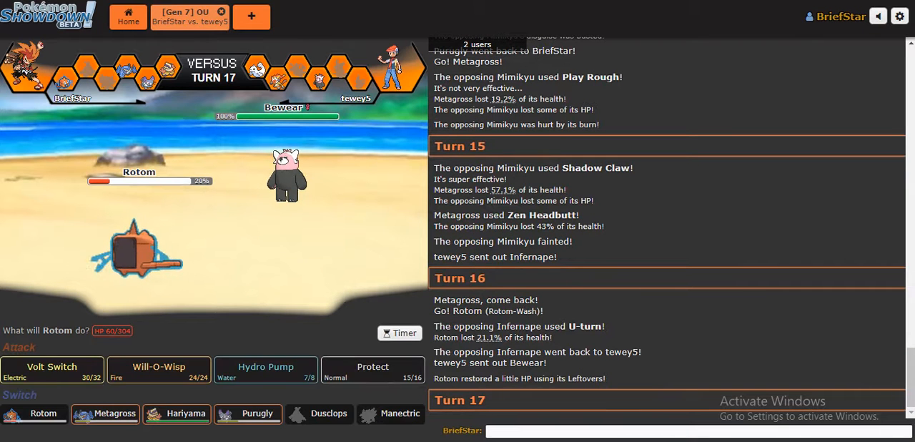
pyautogui.click(372, 370)
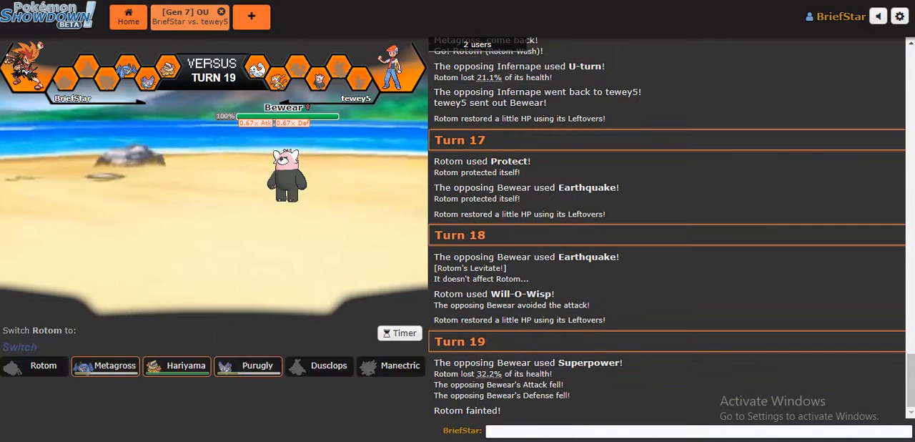
pyautogui.moveTo(248, 365)
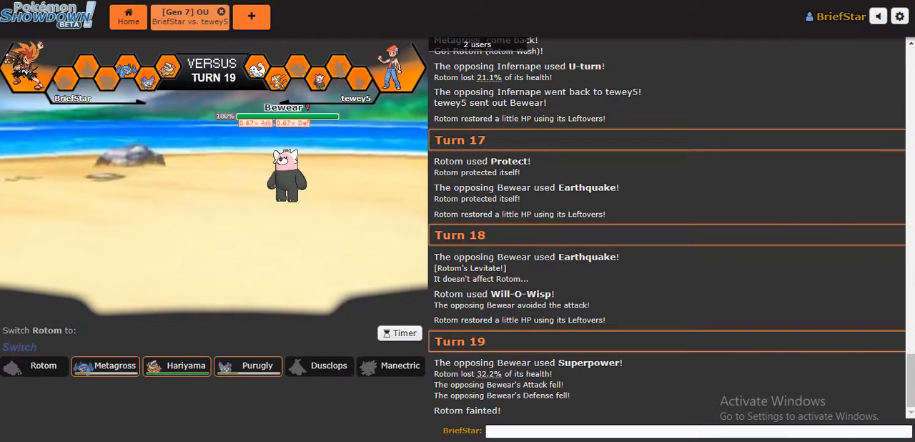
pyautogui.moveTo(176, 365)
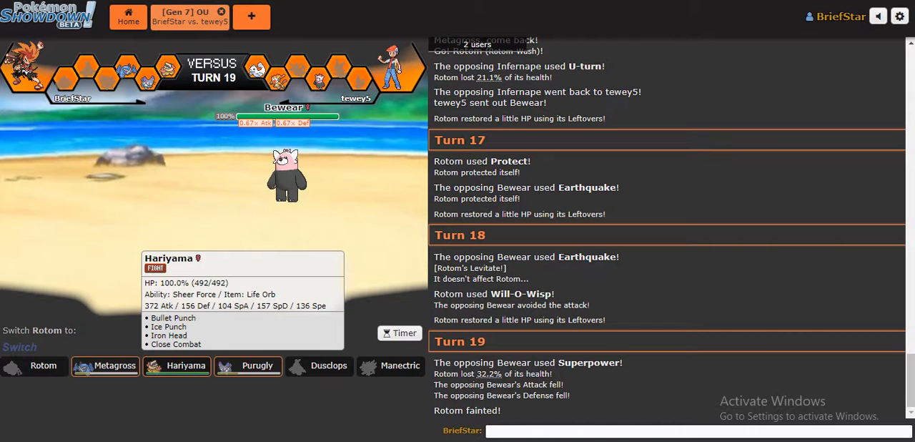
# Send in Hariyama to replace the fainted Rotom.
pyautogui.click(177, 365)
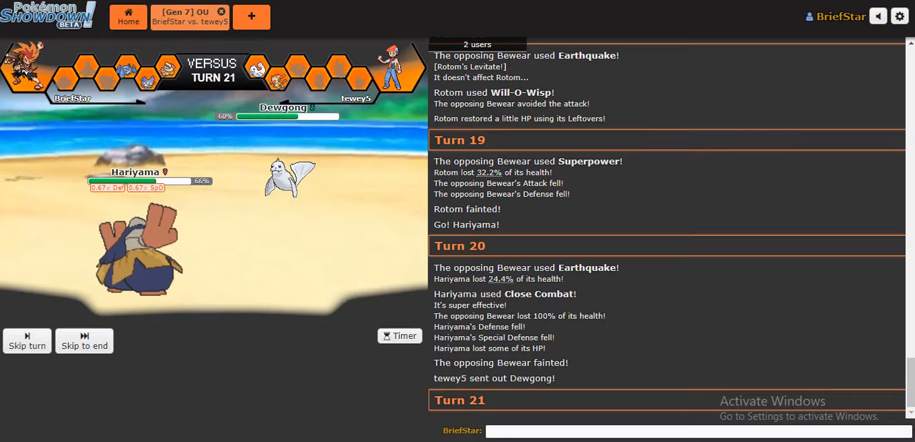
pyautogui.moveTo(371, 366)
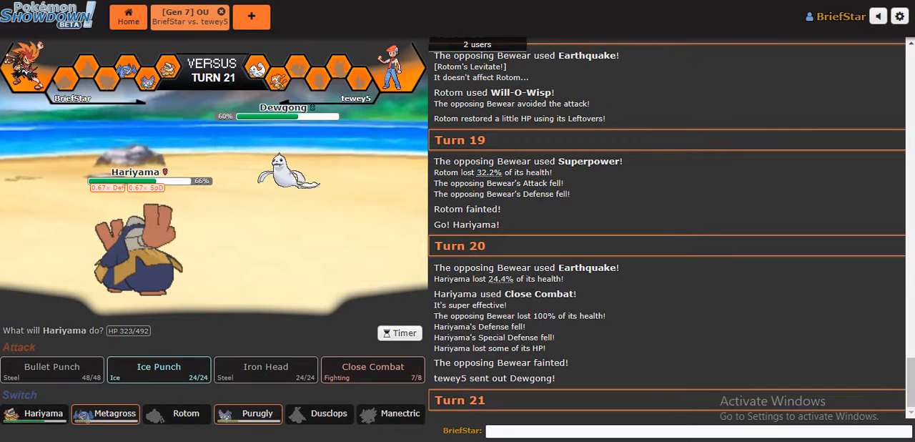
pyautogui.moveTo(372, 369)
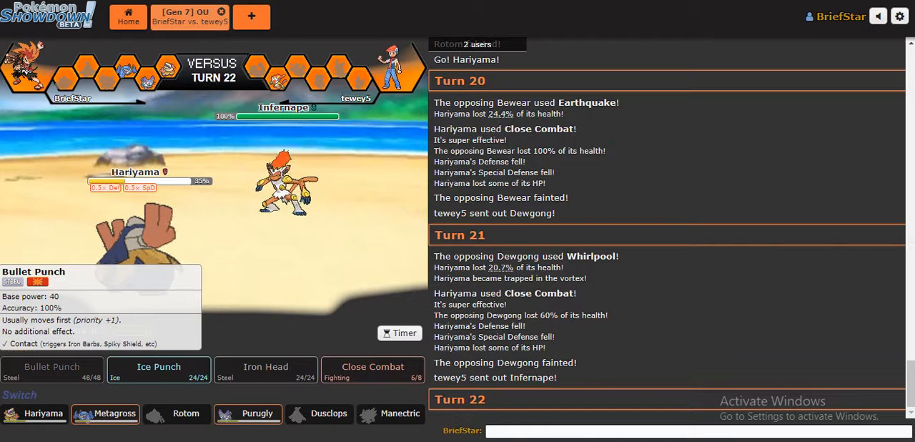
pyautogui.moveTo(372, 369)
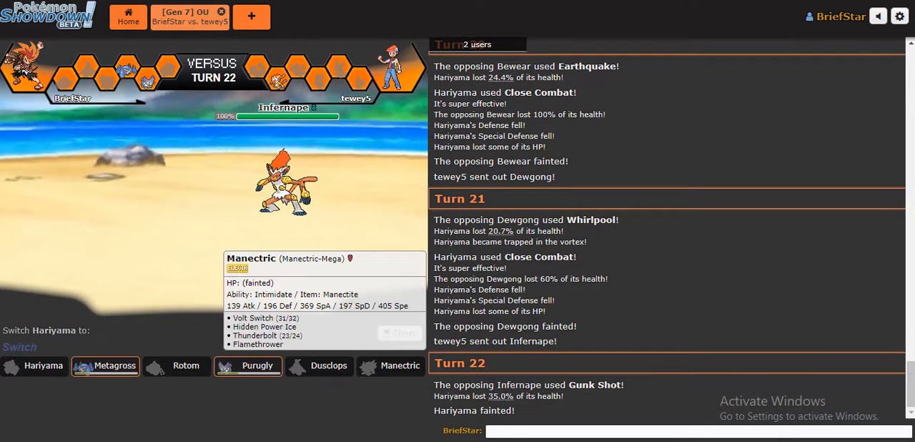
# Send in Purugly after Hariyama faints, then Metagross after Purugly faints.
pyautogui.click(248, 366)
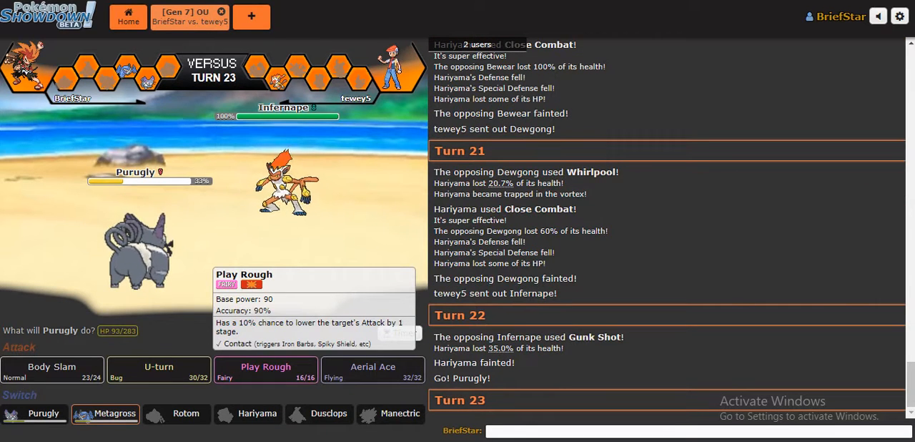
pyautogui.moveTo(372, 370)
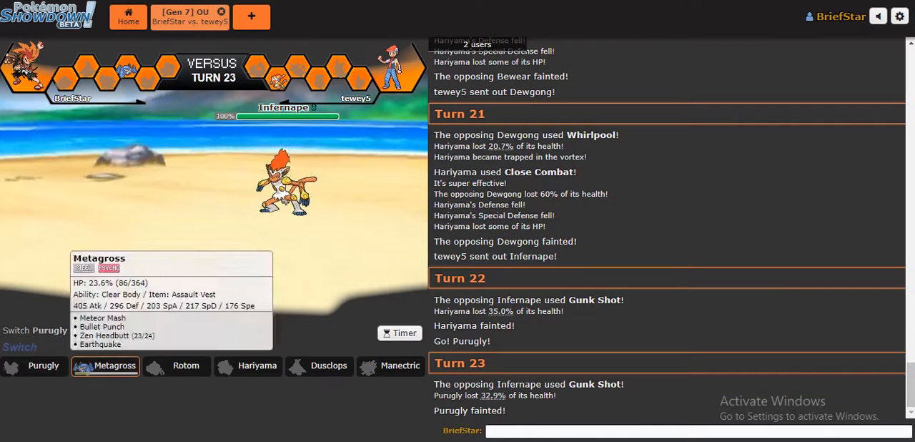
pyautogui.click(105, 365)
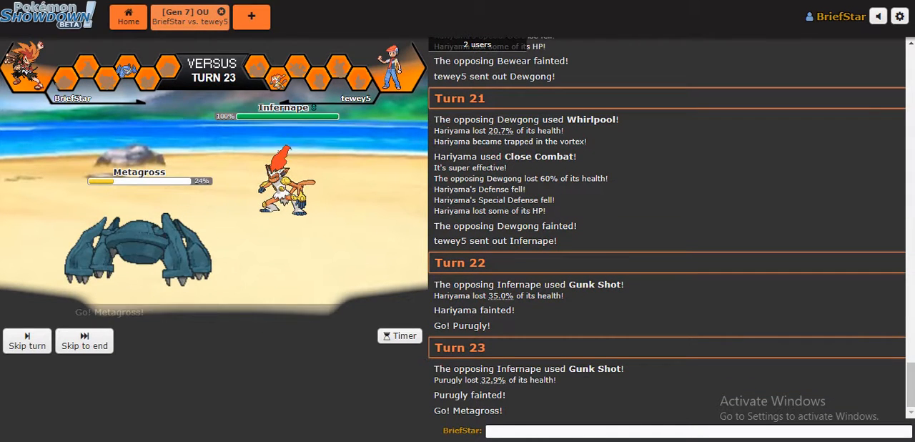